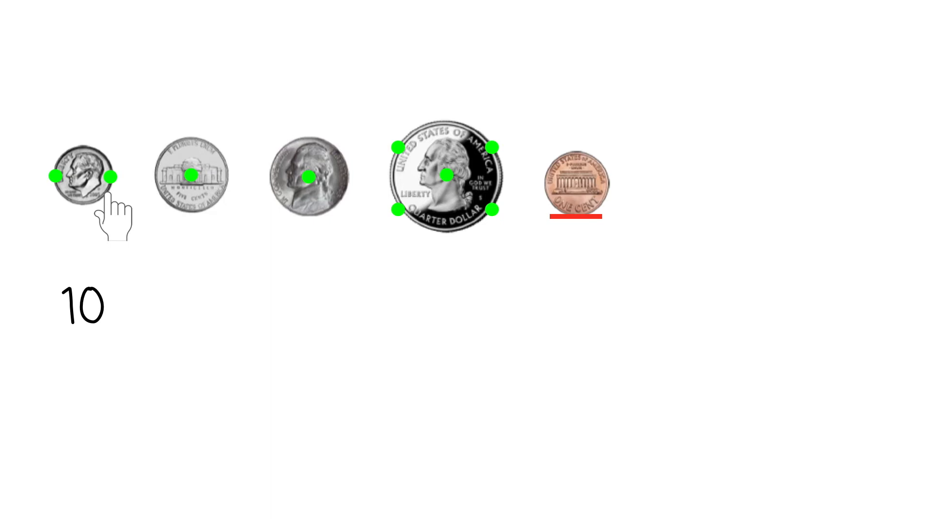
Tap the nickels after the dime so running totals 15 and 20 appear beneath them.
{"action": "left_click", "coordinate": [307, 177]}
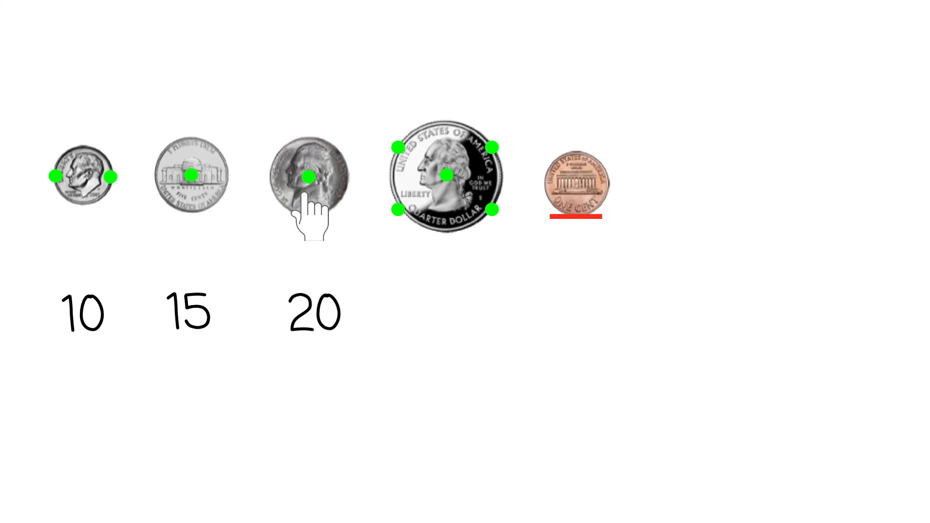